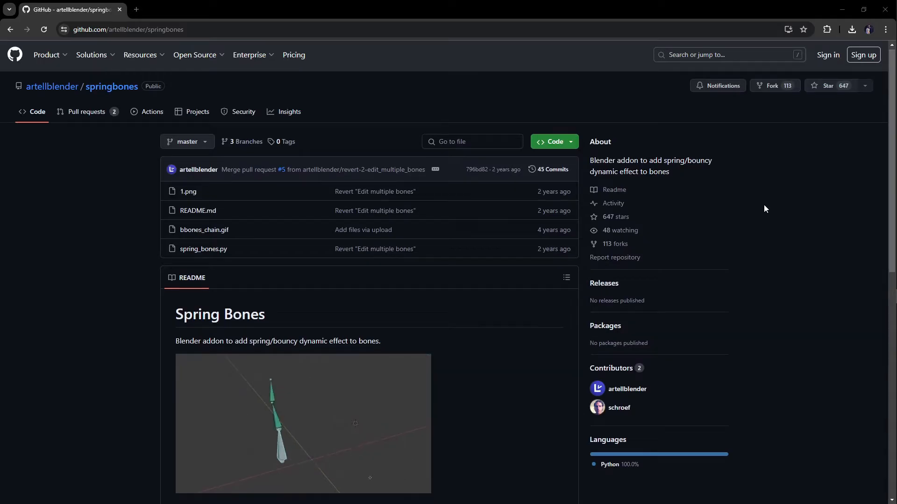
- Scroll through the springbones README and show the repository's Clone/Download ZIP options
{"action": "scroll", "scroll_direction": "down", "scroll_amount": 3}
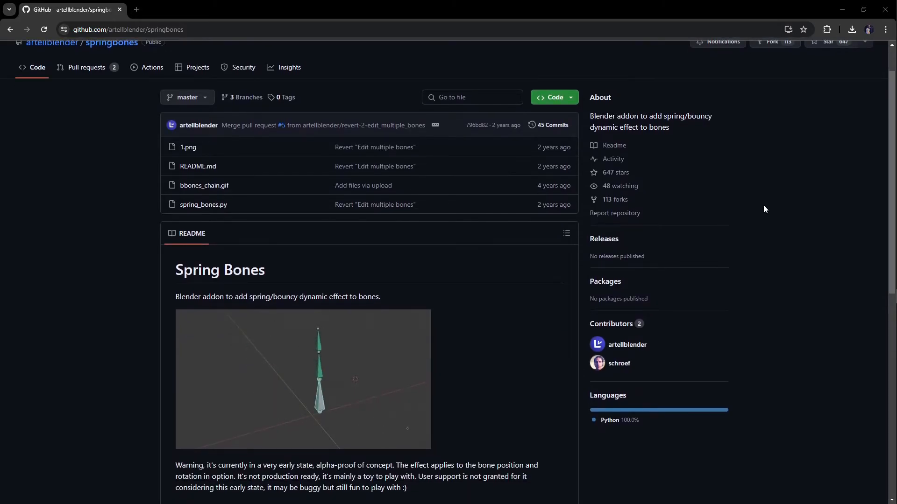
{"action": "scroll", "scroll_direction": "down", "scroll_amount": 3}
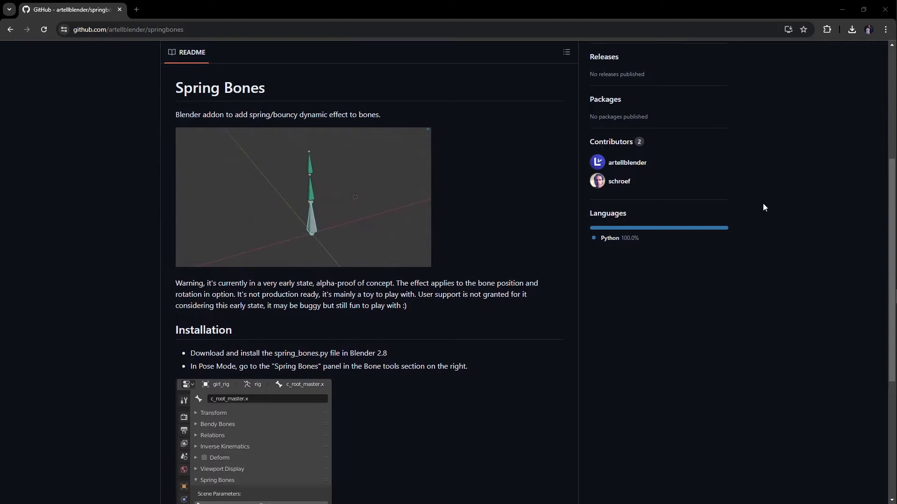
{"action": "scroll", "scroll_direction": "down", "scroll_amount": 3}
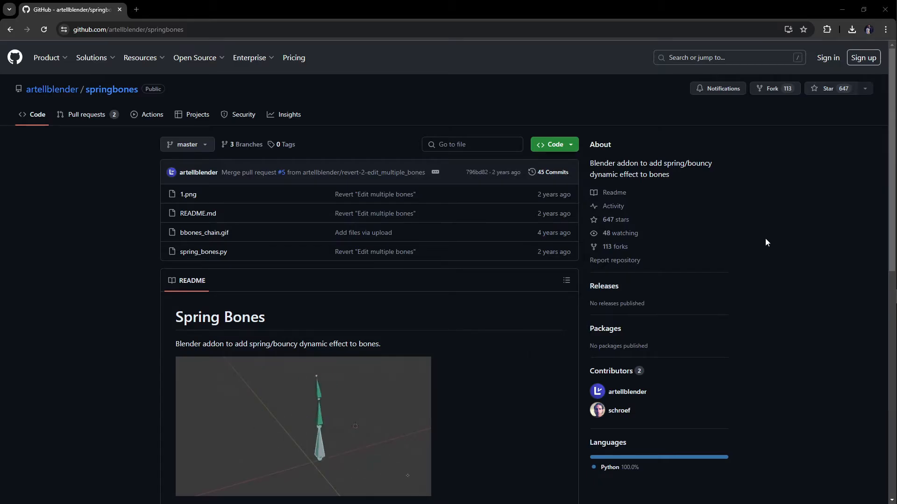
{"action": "left_click", "coordinate": [552, 143]}
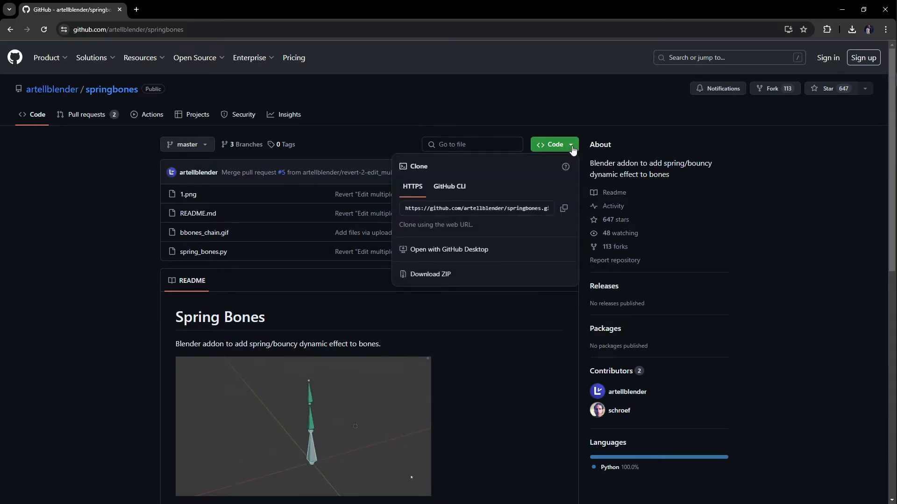
{"action": "mouse_move", "coordinate": [429, 277]}
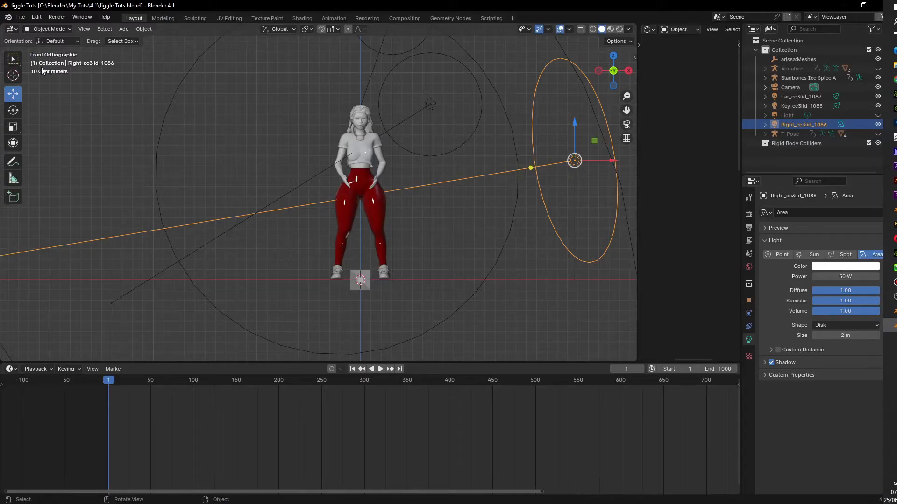
- Review installed add-ons in Preferences, then show the armature's Bone Properties with the Spring Bones panel
{"action": "left_click", "coordinate": [36, 16]}
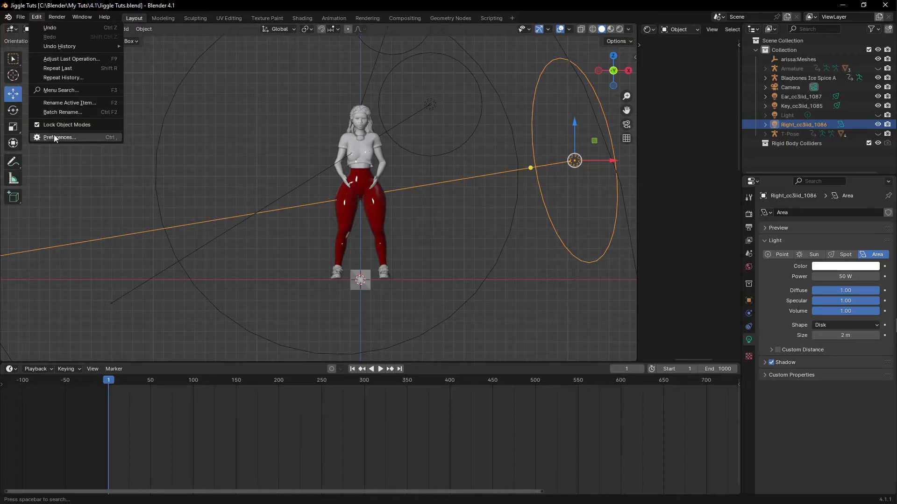
{"action": "left_click", "coordinate": [60, 137]}
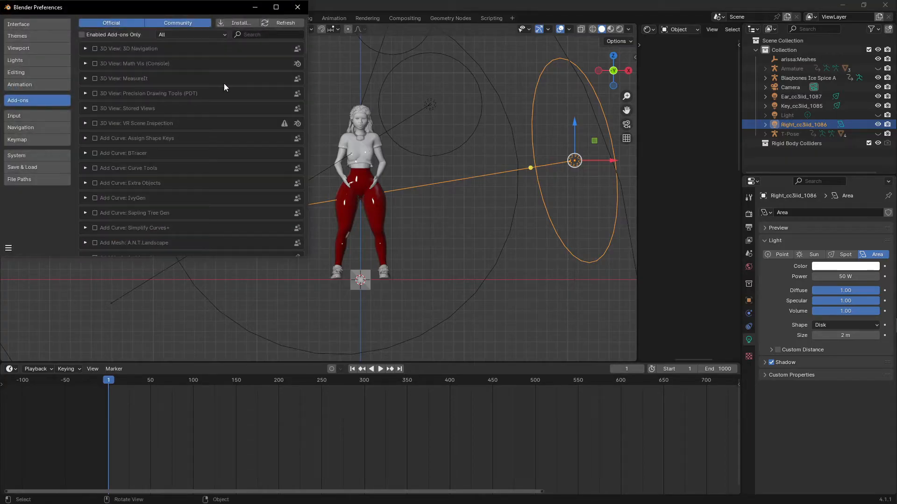
{"action": "mouse_move", "coordinate": [254, 8]}
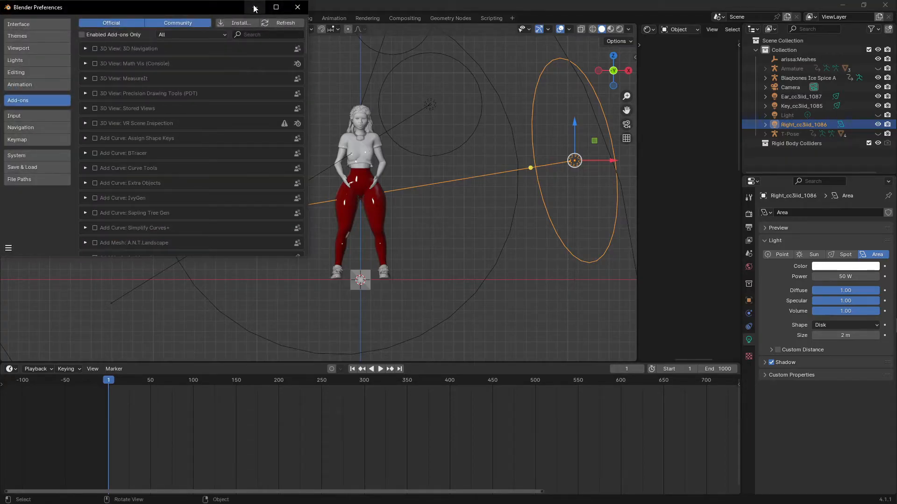
{"action": "left_click", "coordinate": [297, 7]}
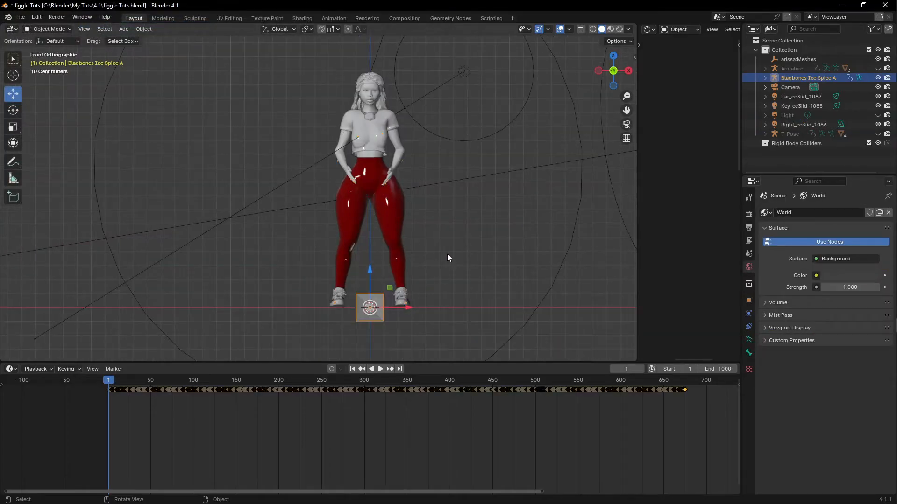
{"action": "mouse_move", "coordinate": [385, 305]}
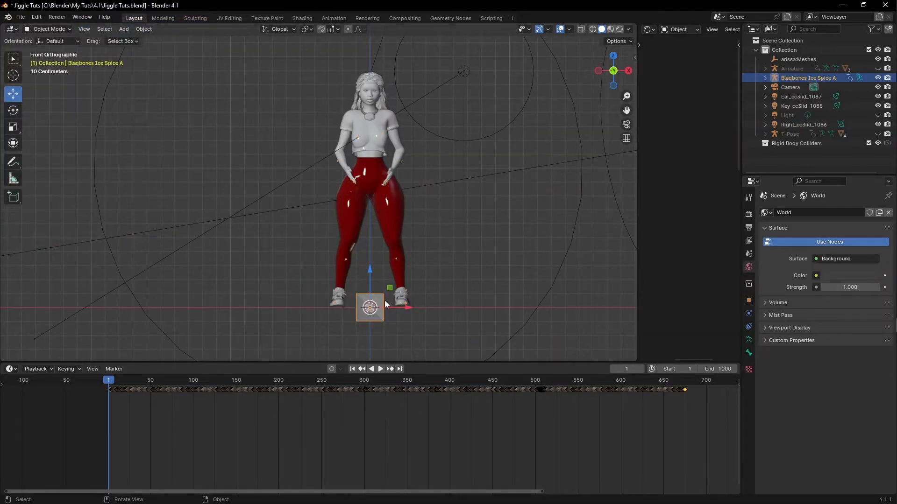
{"action": "mouse_move", "coordinate": [749, 353]}
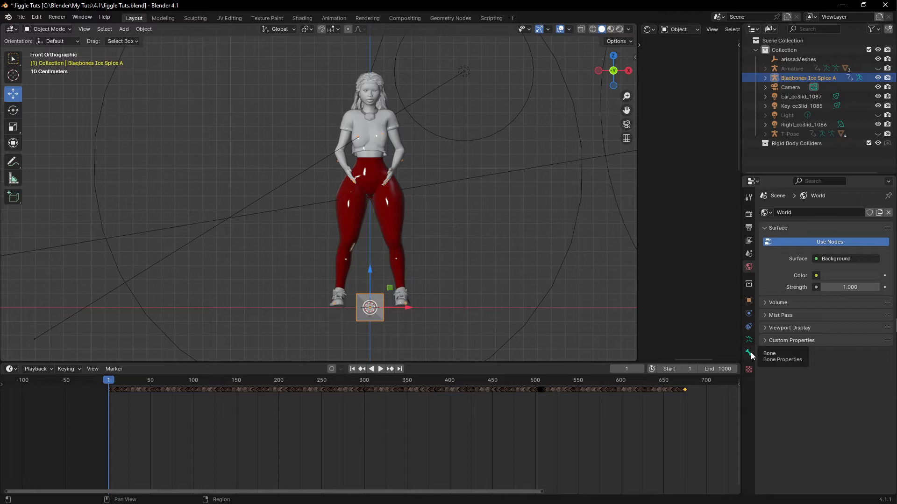
{"action": "left_click", "coordinate": [748, 352]}
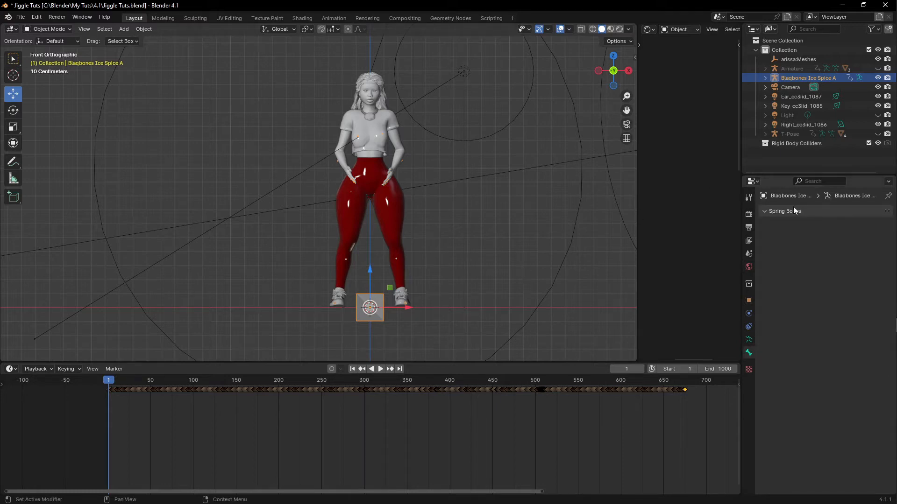
{"action": "mouse_move", "coordinate": [483, 220]}
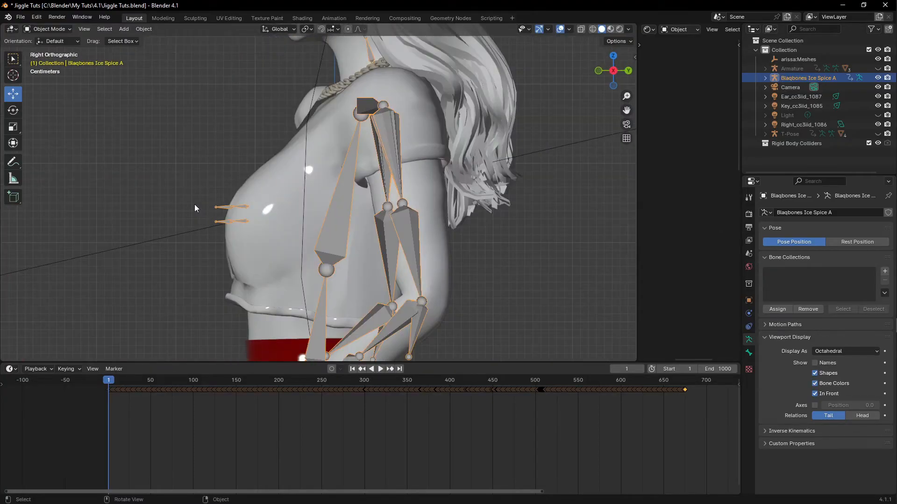
- Switch the armature to Pose Mode and select the CC_Base_L_Breast bone
{"action": "left_click", "coordinate": [49, 29]}
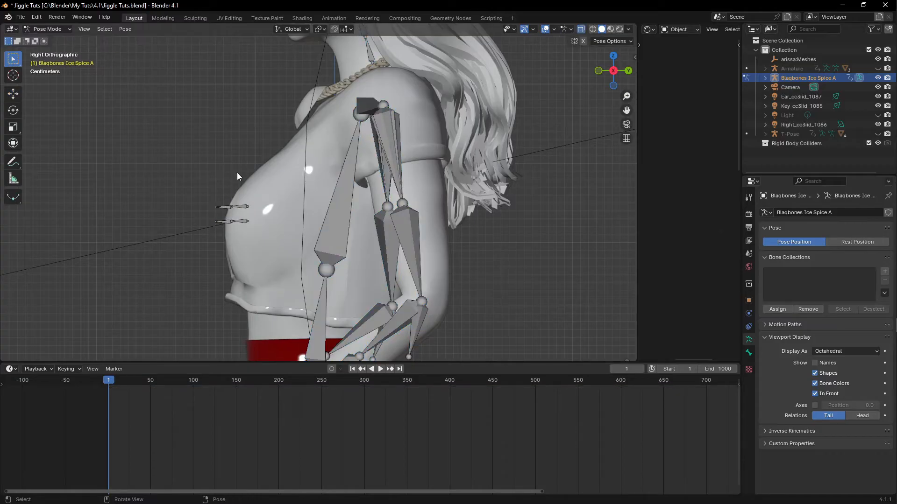
{"action": "left_click", "coordinate": [49, 29]}
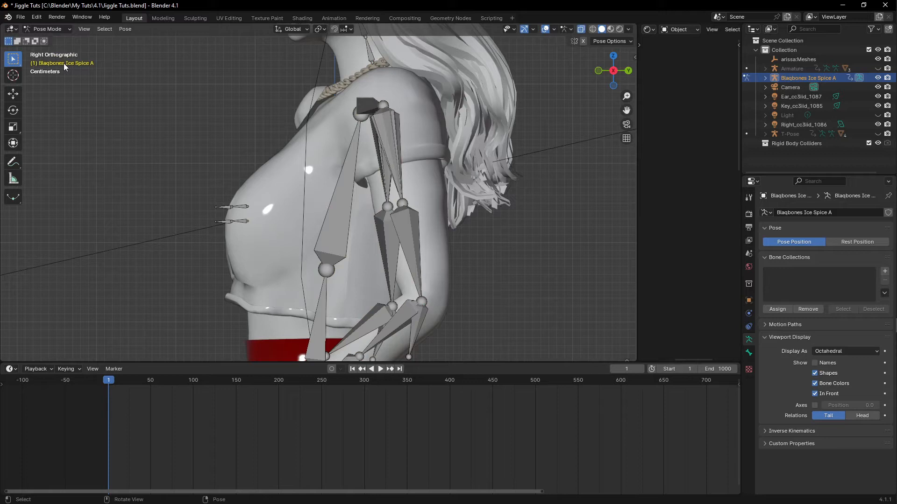
{"action": "left_click", "coordinate": [232, 206]}
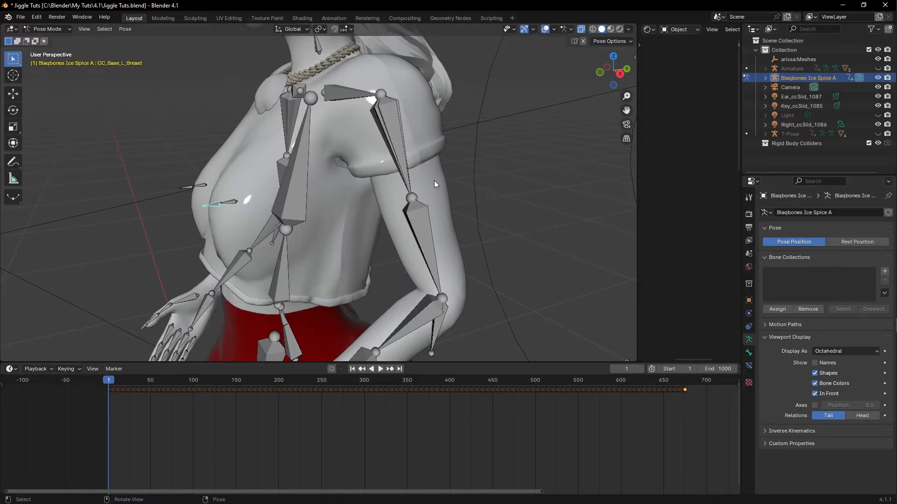
{"action": "mouse_move", "coordinate": [281, 205]}
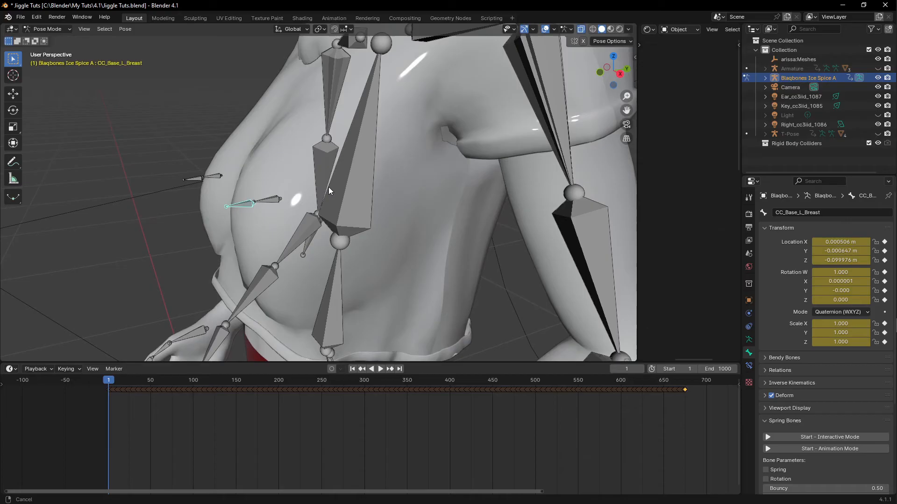
- Enable Spring on both breast bones with Bouncy 0.50 and Speed 0.70
{"action": "left_click", "coordinate": [243, 206]}
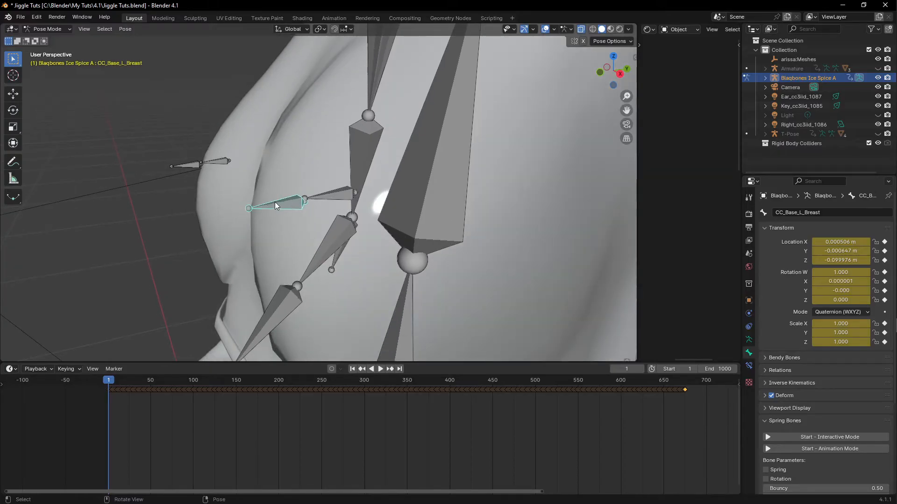
{"action": "mouse_move", "coordinate": [408, 296]}
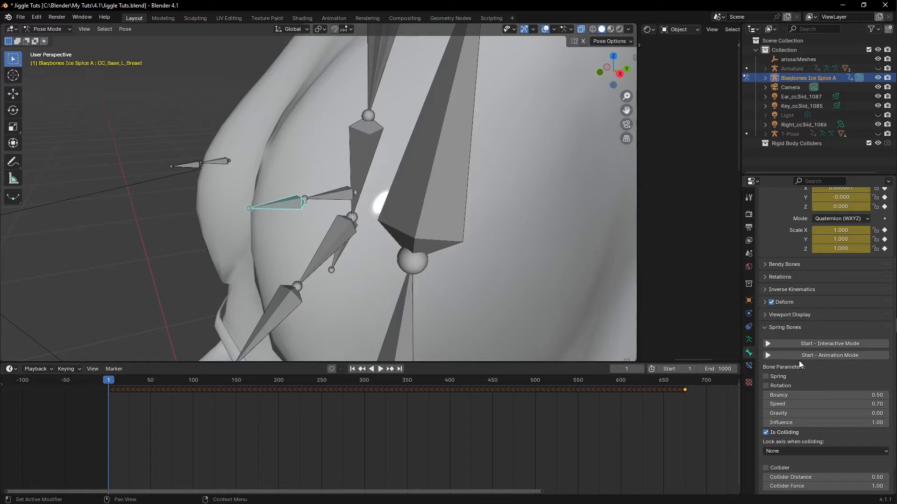
{"action": "left_click", "coordinate": [766, 376]}
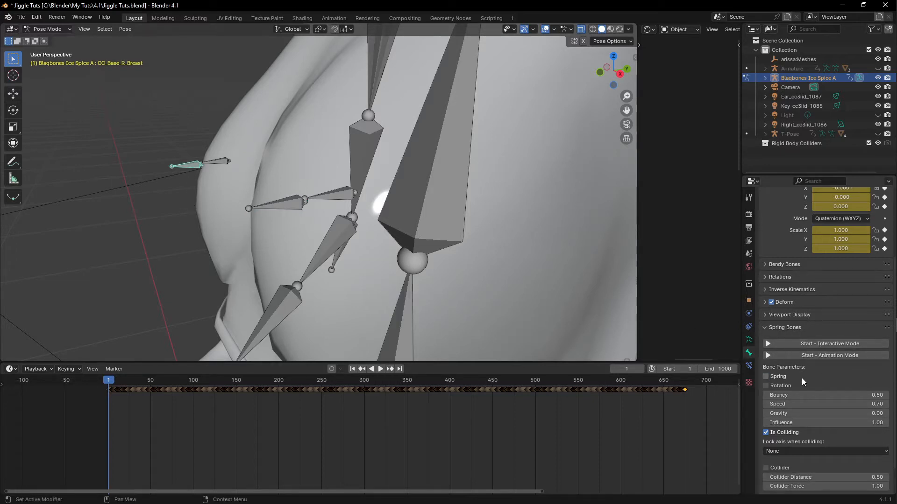
{"action": "left_click", "coordinate": [766, 376]}
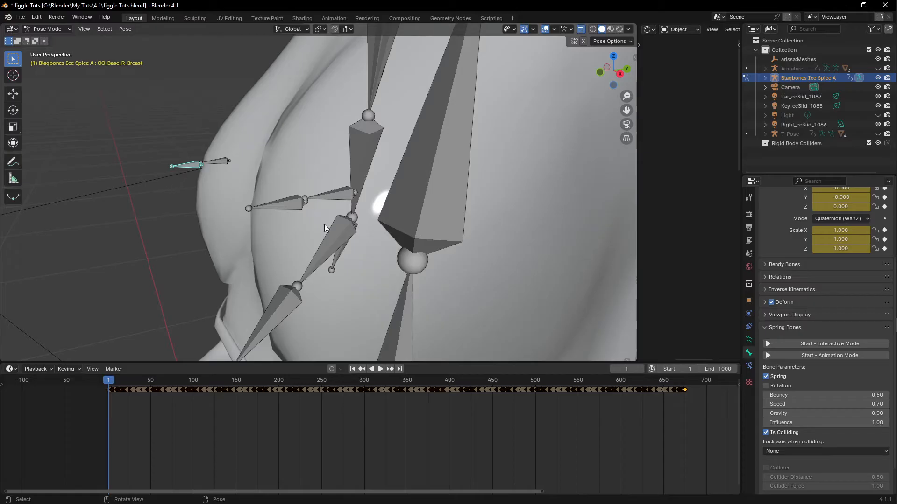
{"action": "left_click", "coordinate": [278, 207]}
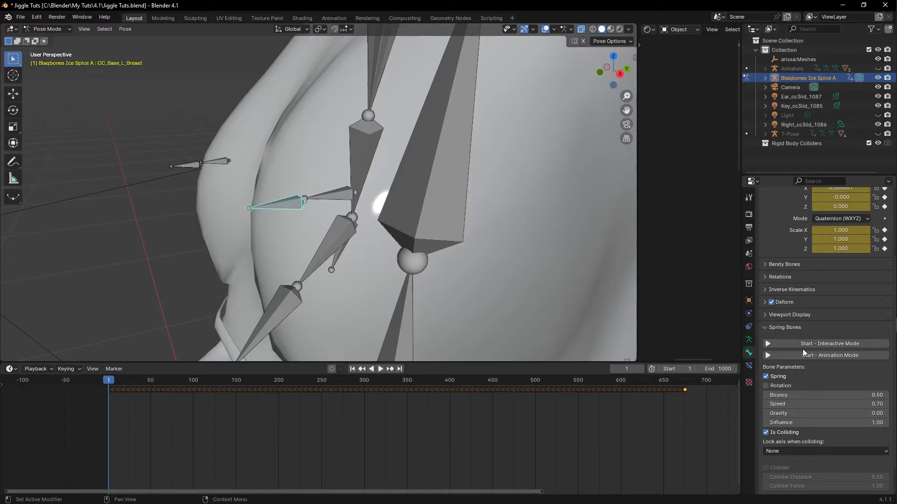
{"action": "mouse_move", "coordinate": [825, 355]}
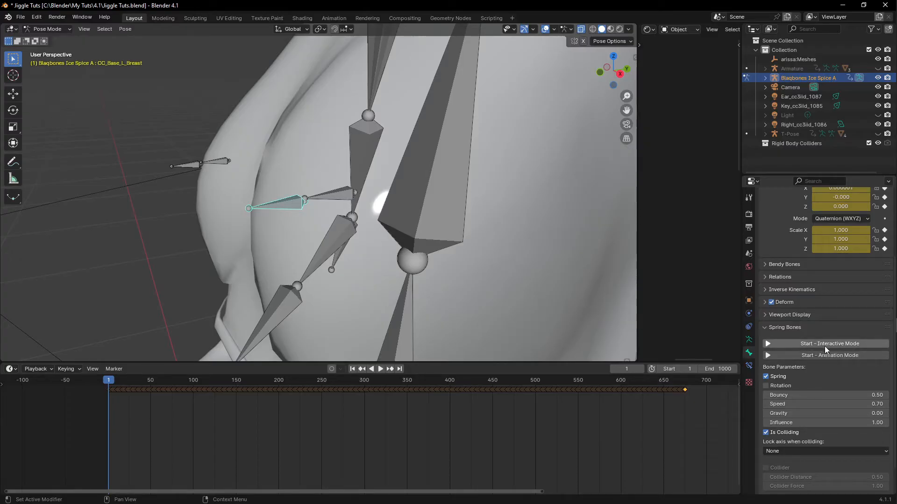
{"action": "mouse_move", "coordinate": [824, 355]}
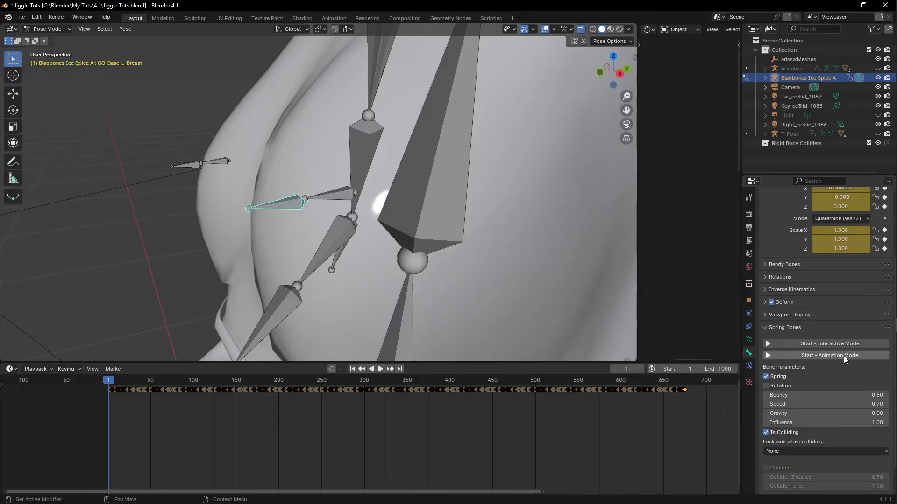
{"action": "mouse_move", "coordinate": [828, 355]}
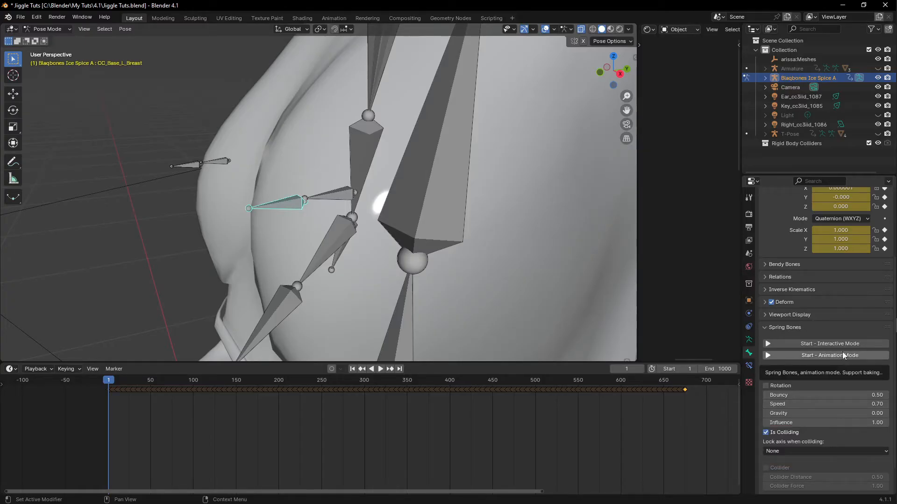
{"action": "mouse_move", "coordinate": [825, 344]}
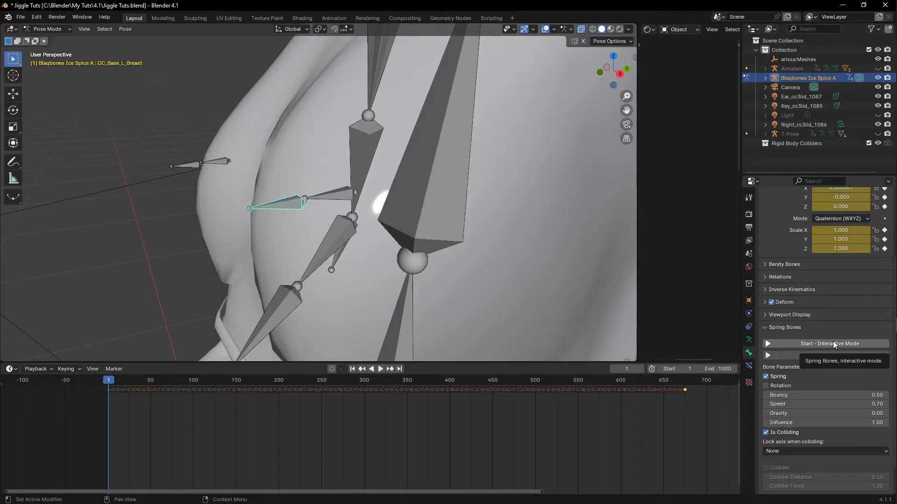
{"action": "mouse_move", "coordinate": [833, 332]}
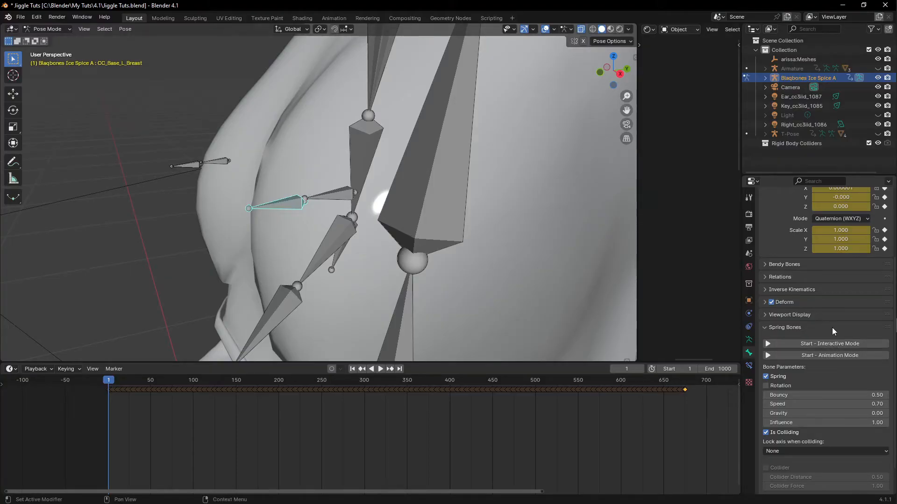
- Run the Spring Bones interactive simulation from a front view, play it, then stop it
{"action": "left_click", "coordinate": [829, 343]}
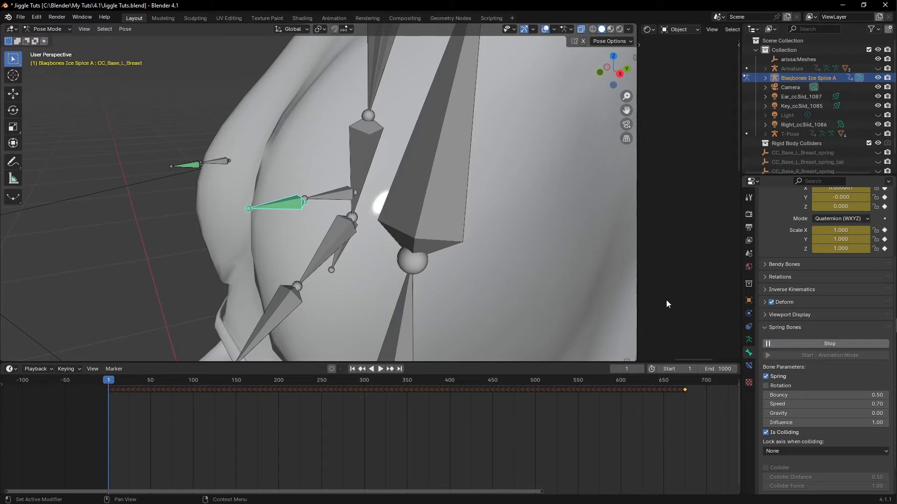
{"action": "key", "text": "KP_1"}
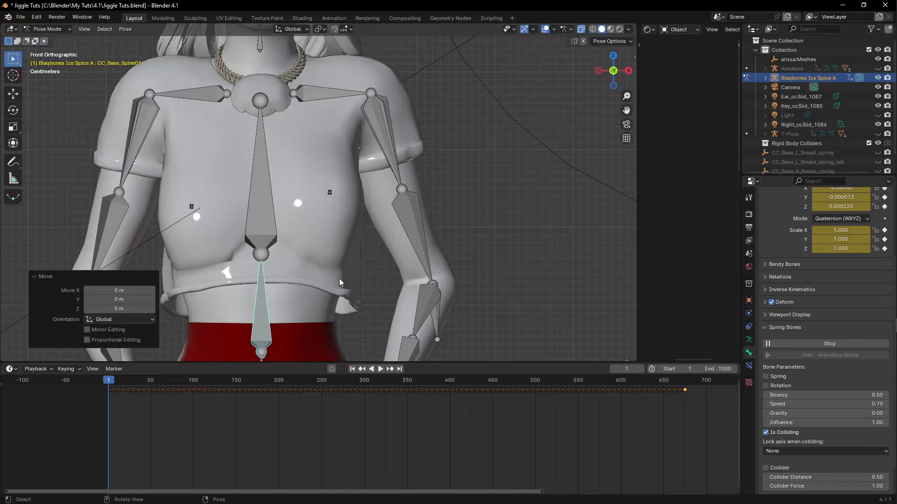
{"action": "left_click", "coordinate": [380, 369]}
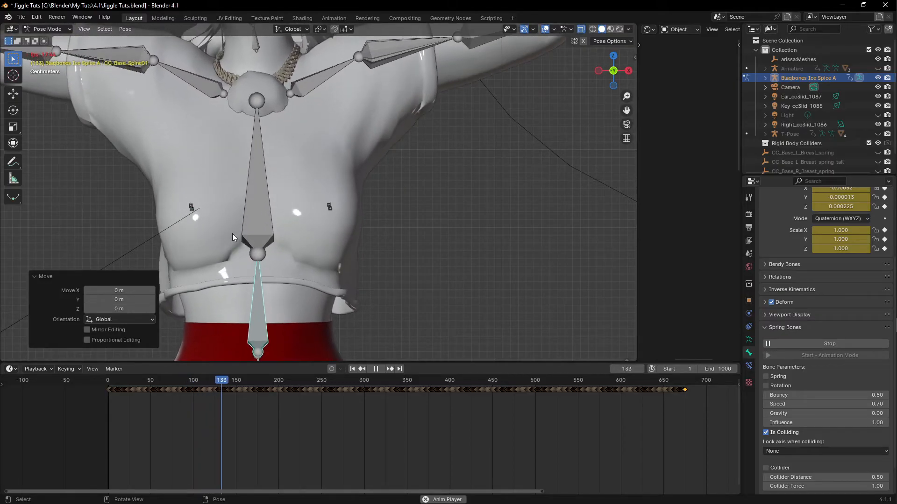
{"action": "left_click", "coordinate": [243, 380]}
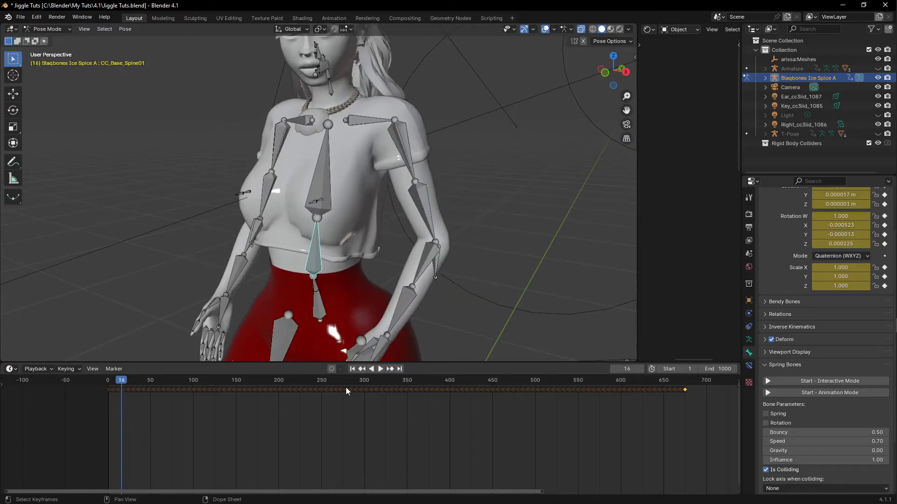
- Run the animation-mode simulation, jump back to frame 1 and view the hips from the right side
{"action": "left_click", "coordinate": [829, 392]}
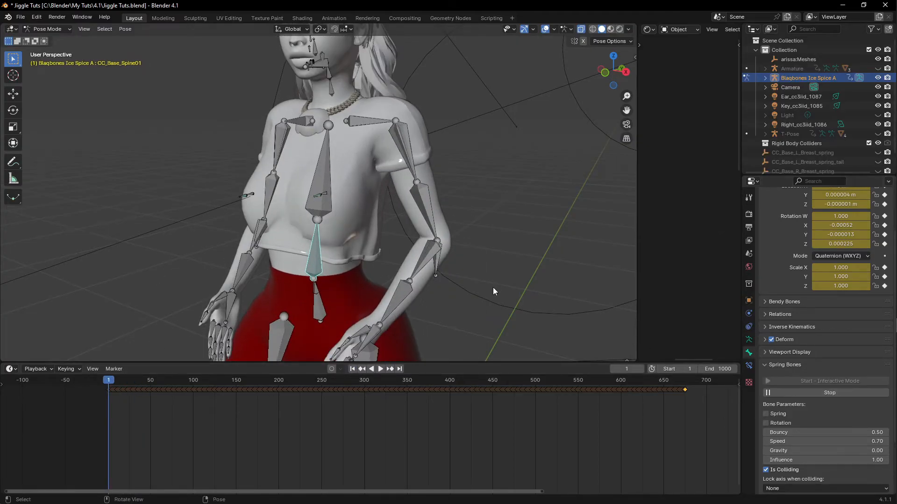
{"action": "left_click", "coordinate": [380, 369]}
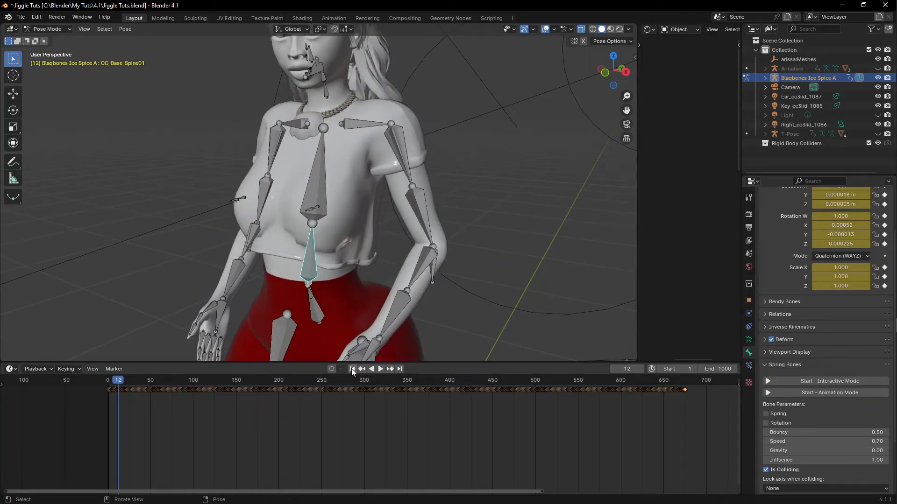
{"action": "left_click", "coordinate": [352, 369]}
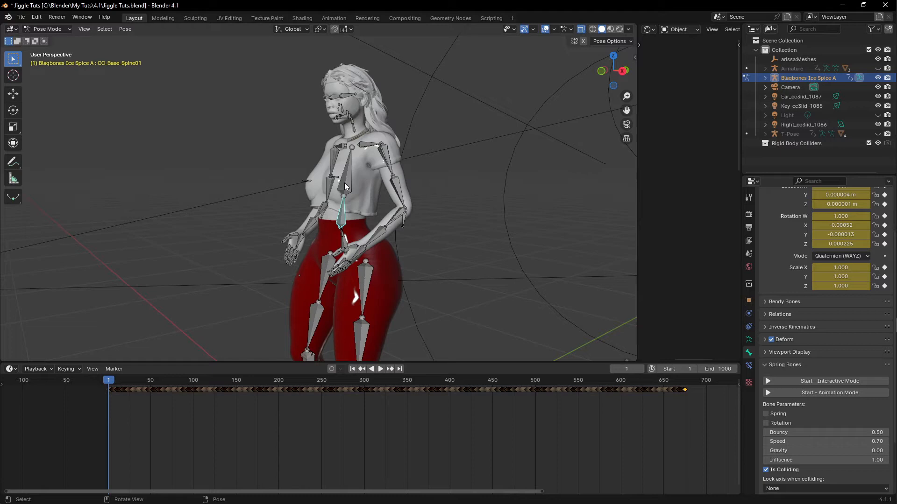
{"action": "mouse_move", "coordinate": [377, 268]}
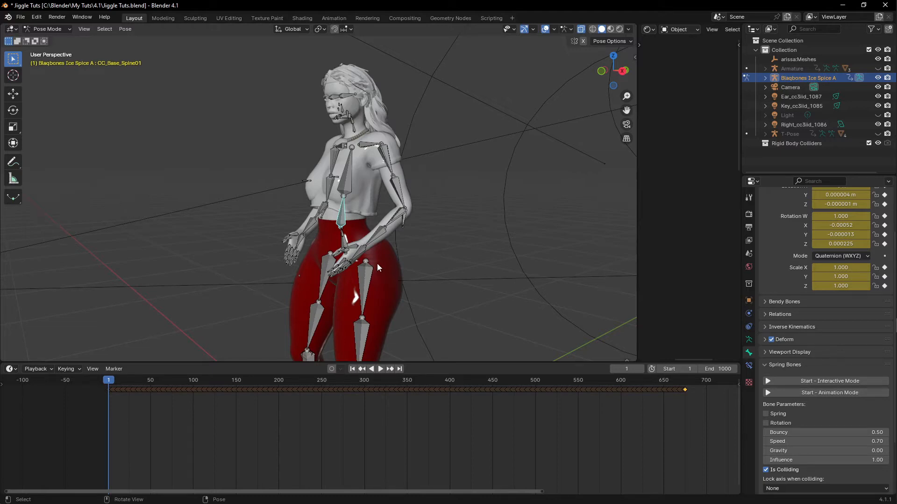
{"action": "key", "text": "KP_3"}
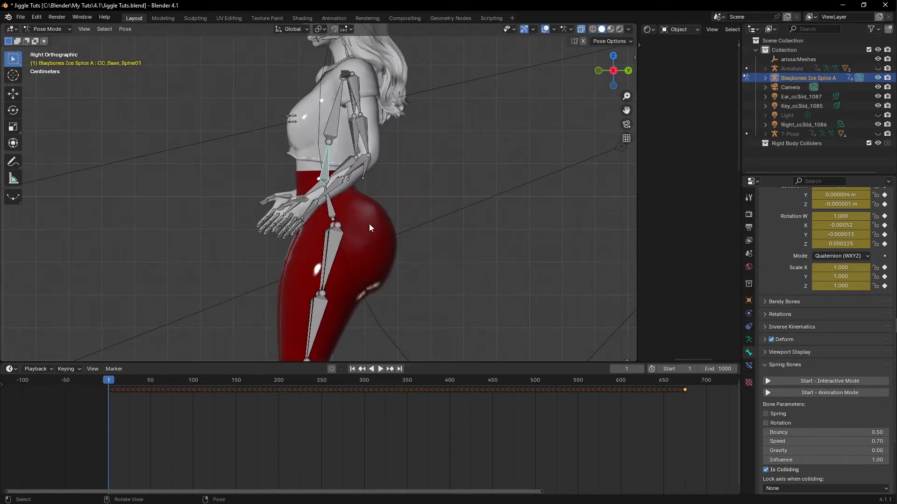
{"action": "mouse_move", "coordinate": [369, 223]}
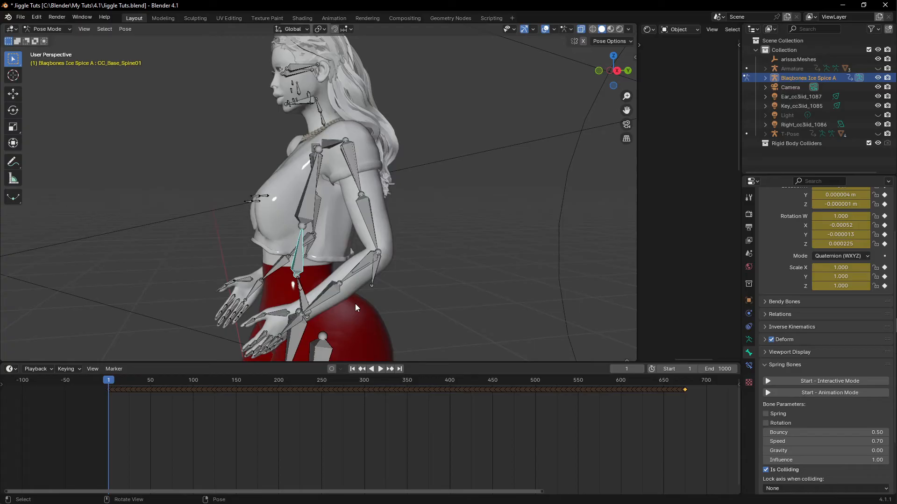
{"action": "key", "text": "KP_3"}
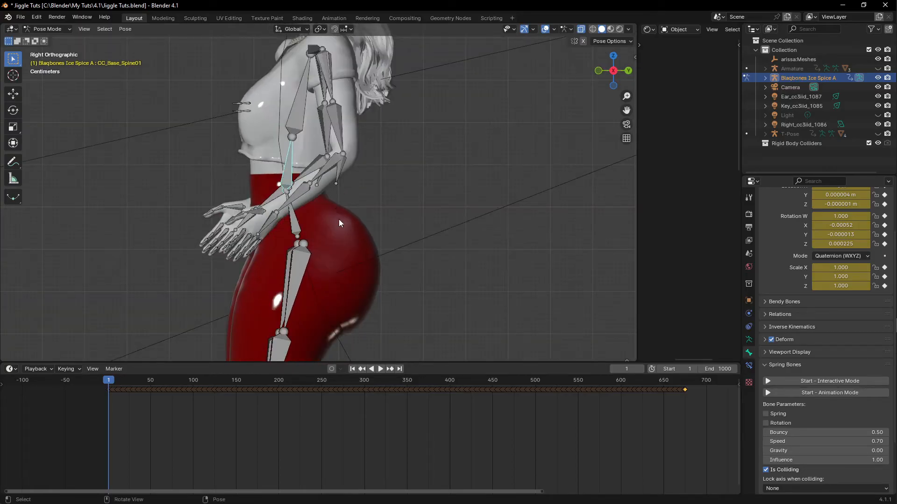
{"action": "mouse_move", "coordinate": [345, 234]}
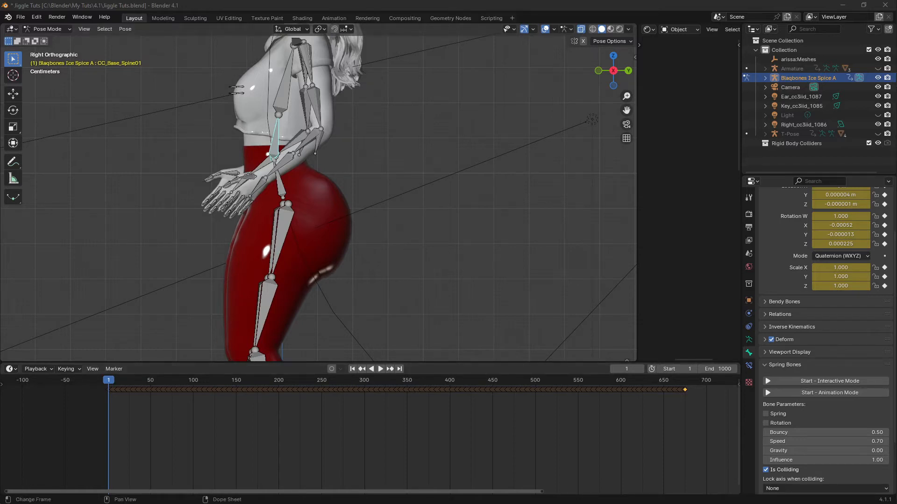
- Select the CC_Base_L_Thigh bone, then switch the armature to Object Mode
{"action": "left_click", "coordinate": [283, 229]}
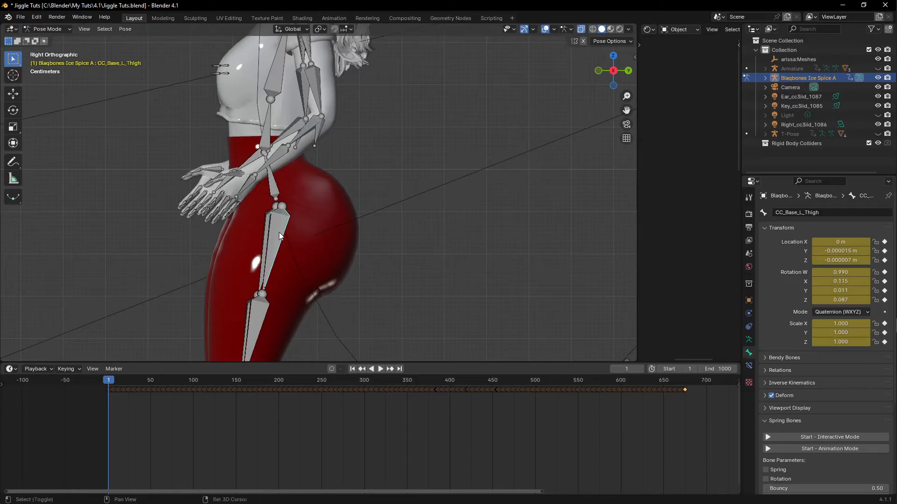
{"action": "left_click", "coordinate": [381, 369]}
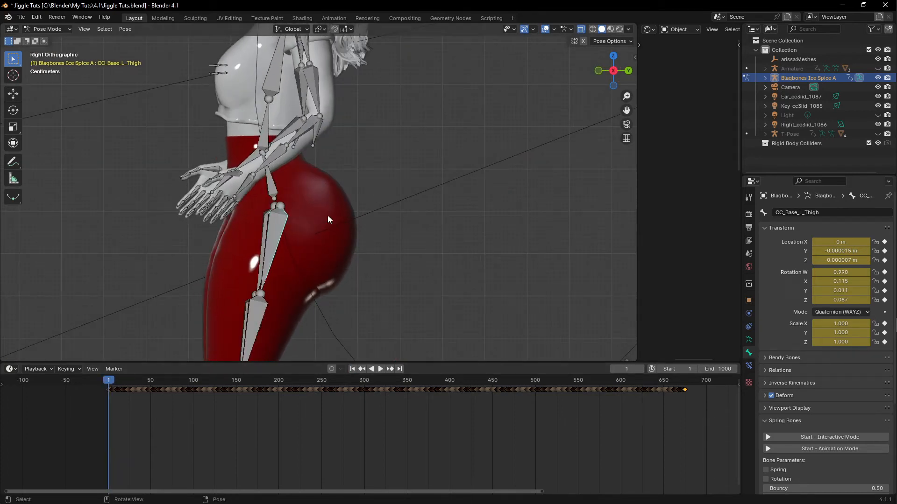
{"action": "left_click", "coordinate": [48, 29]}
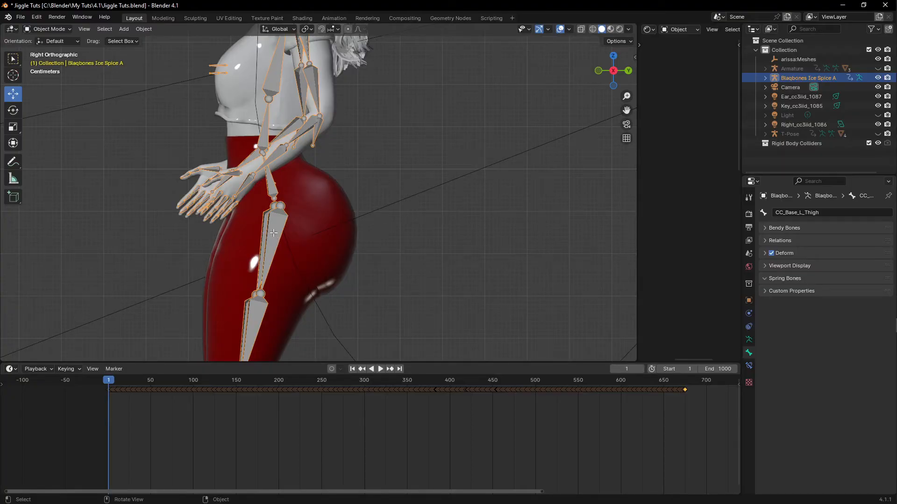
- In Edit Mode, duplicate the left thigh bone into CC_Base_L_Thigh.001 and place it over the left buttock from a back view
{"action": "key", "text": "Tab"}
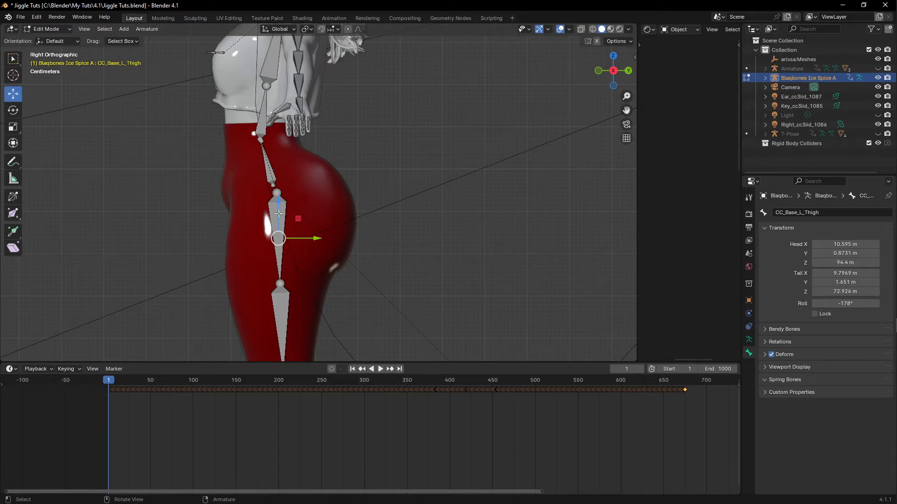
{"action": "mouse_move", "coordinate": [284, 221]}
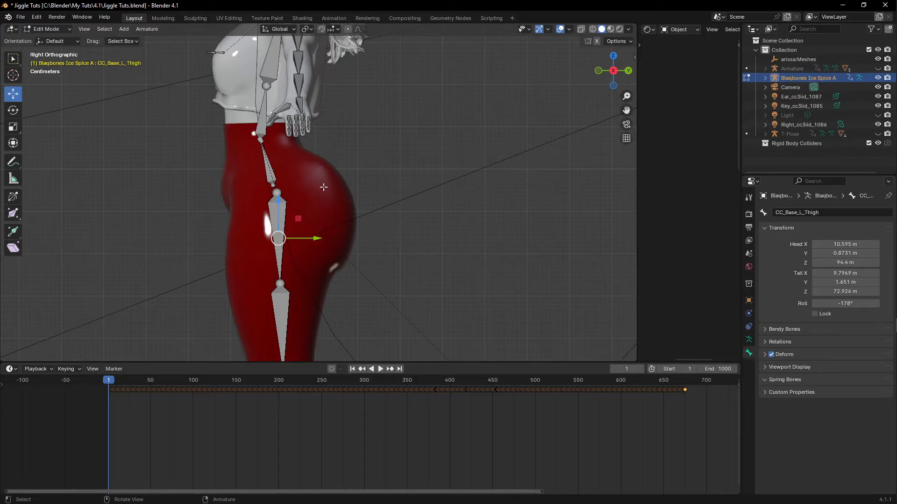
{"action": "left_click_drag", "start_coordinate": [343, 199], "coordinate": [309, 194]}
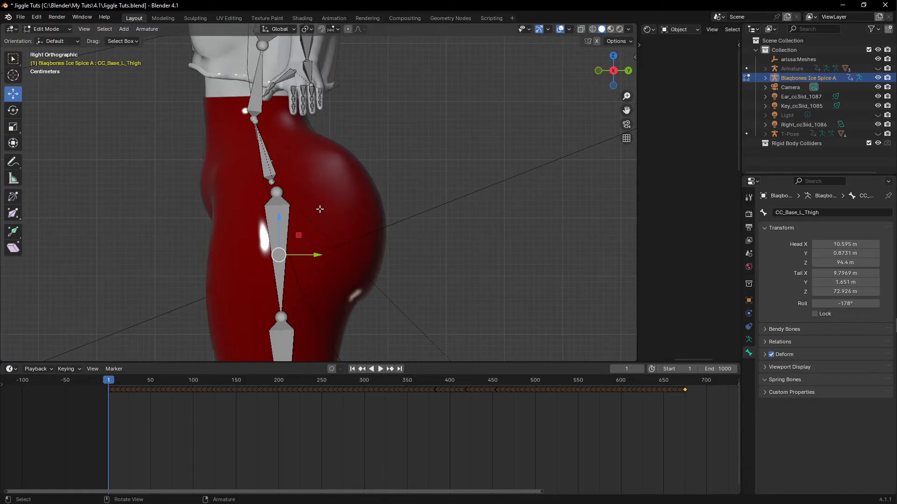
{"action": "mouse_move", "coordinate": [307, 217]}
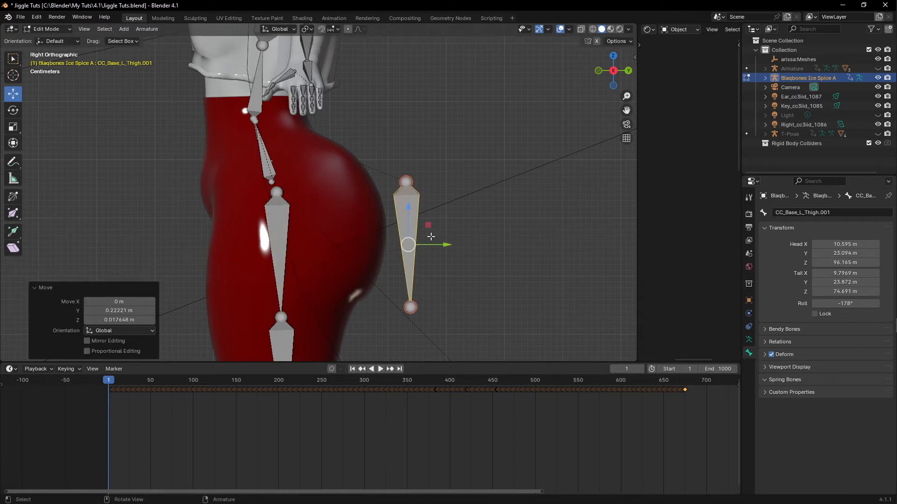
{"action": "key", "text": "r"}
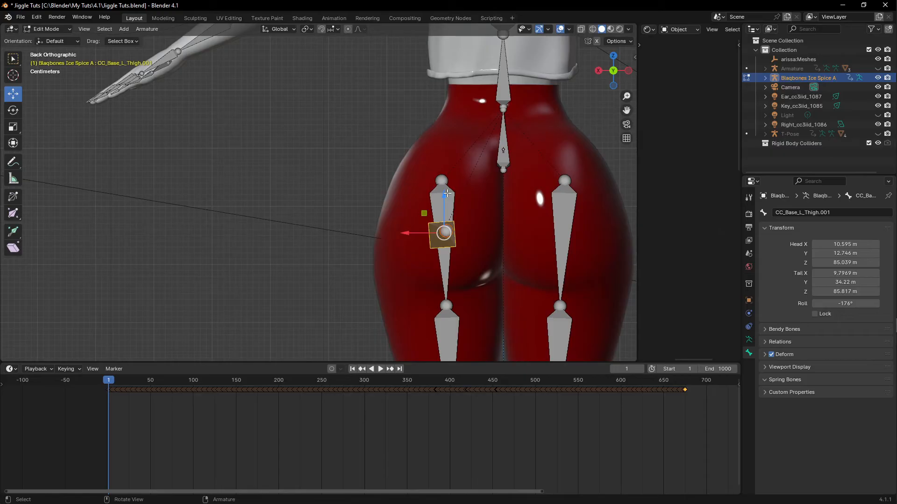
- Clear the duplicate's parent and angle it to point outward from the left buttock
{"action": "left_click_drag", "start_coordinate": [443, 231], "coordinate": [443, 218]}
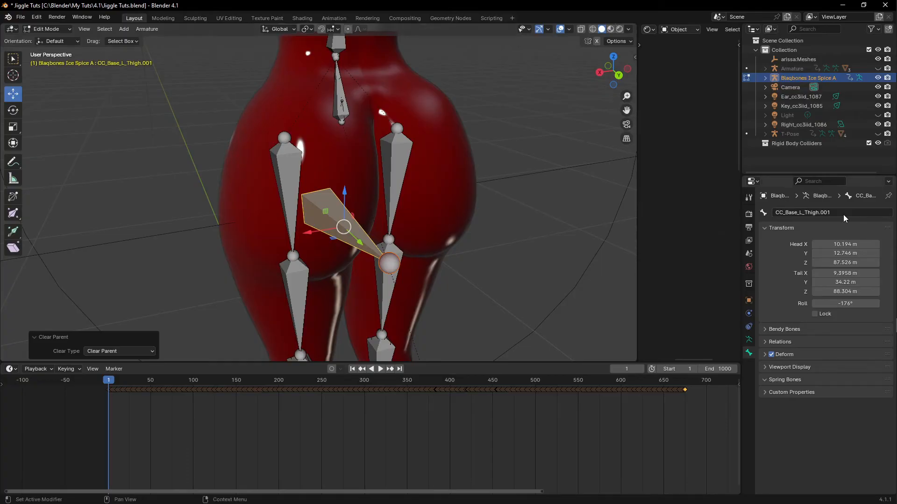
{"action": "key", "text": "KP_1"}
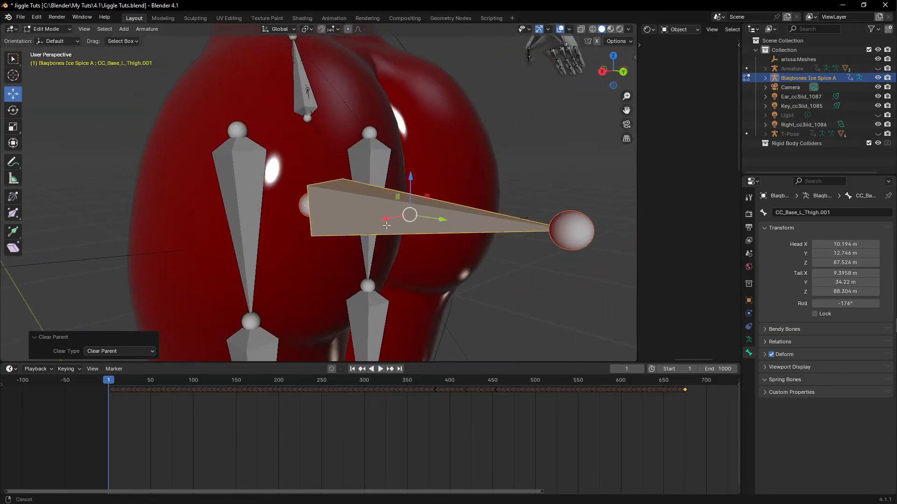
- Rename the duplicated bone to Bum_L and symmetrize it to create Bum_R
{"action": "double_click", "coordinate": [818, 212]}
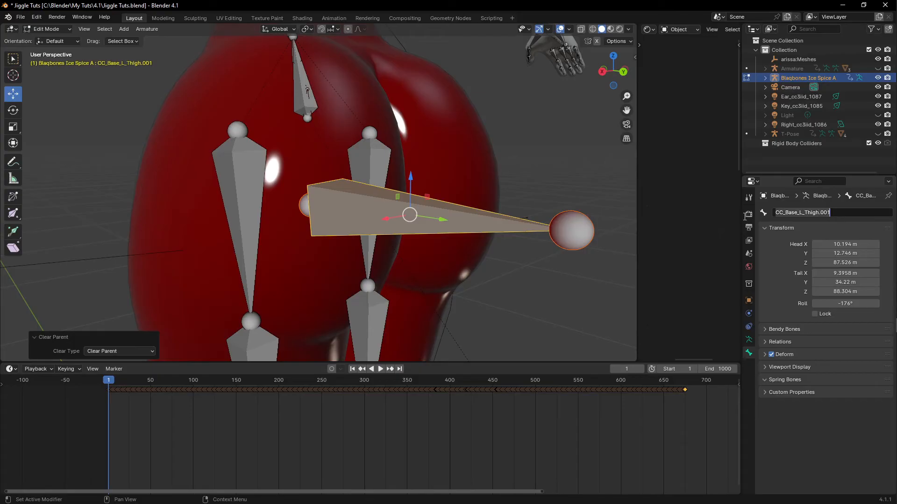
{"action": "type", "text": "Bum_L"}
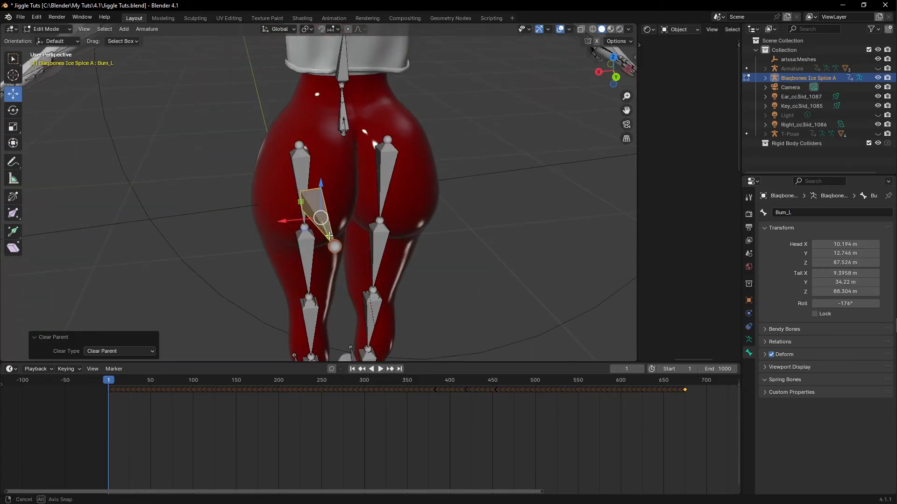
{"action": "left_click", "coordinate": [147, 29]}
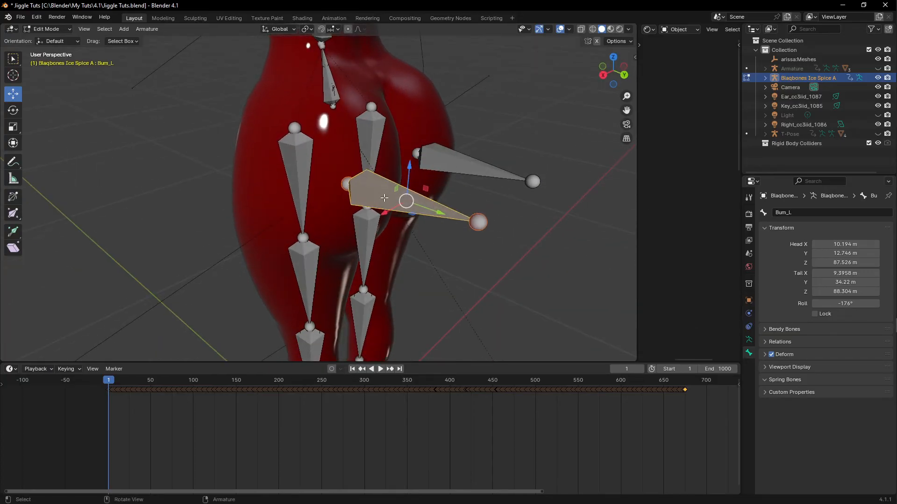
- Parent Bum_L to CC_Base_L_Thigh and Bum_R to CC_Base_R_Thigh with Keep Offset
{"action": "left_click", "coordinate": [469, 166]}
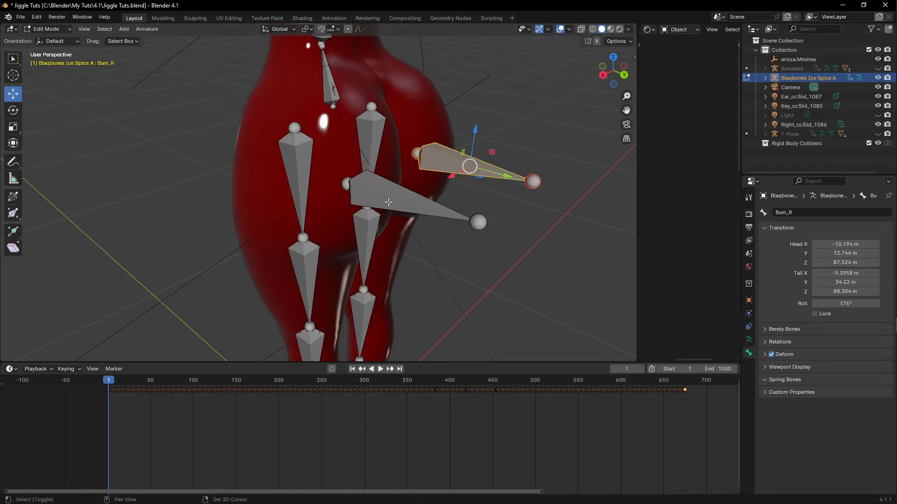
{"action": "left_click", "coordinate": [412, 202]}
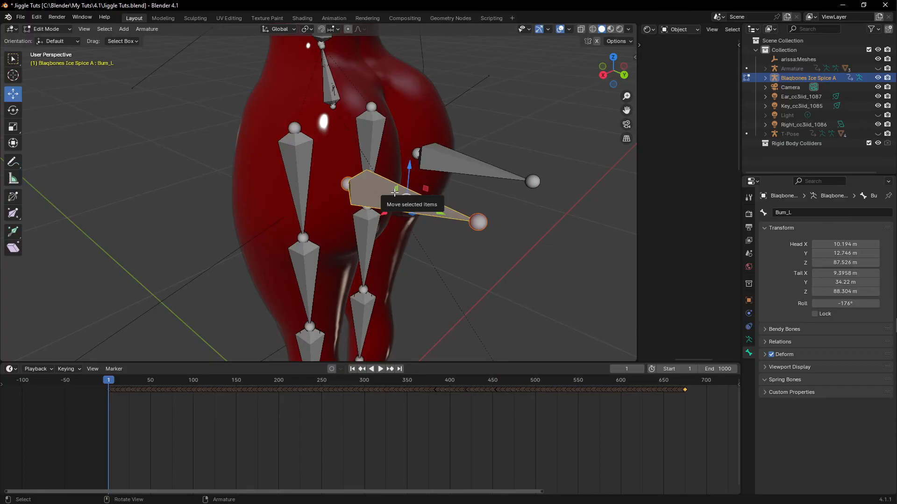
{"action": "mouse_move", "coordinate": [335, 201]}
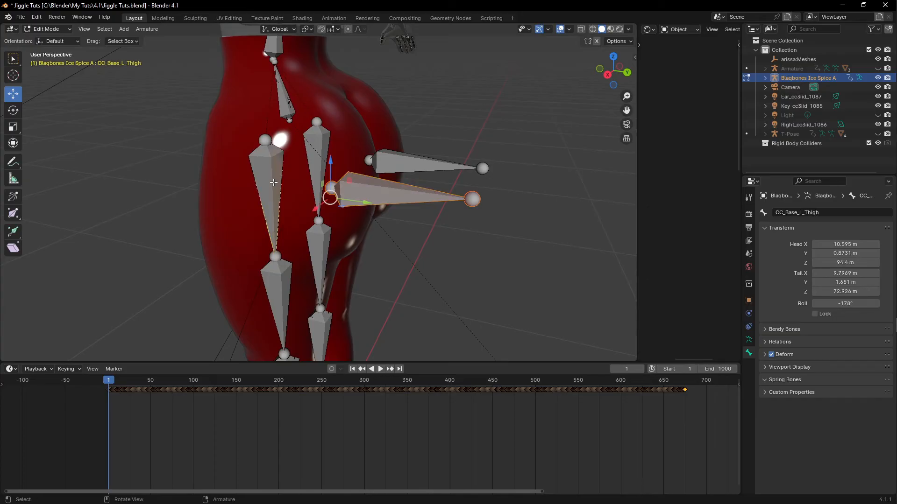
{"action": "key", "text": "ctrl+p"}
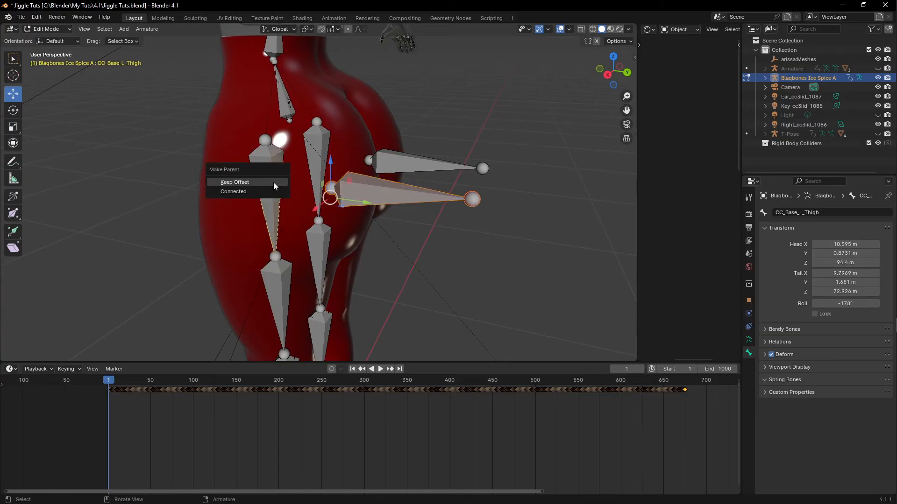
{"action": "mouse_move", "coordinate": [251, 192]}
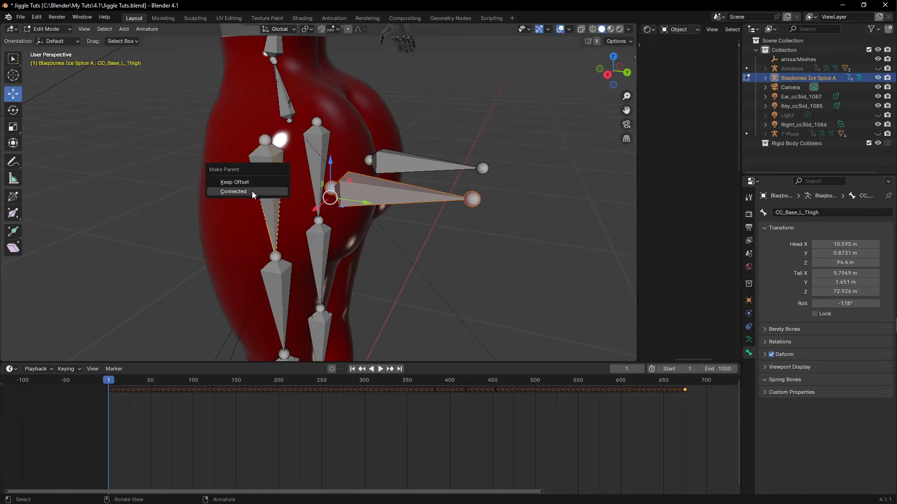
{"action": "left_click", "coordinate": [234, 182]}
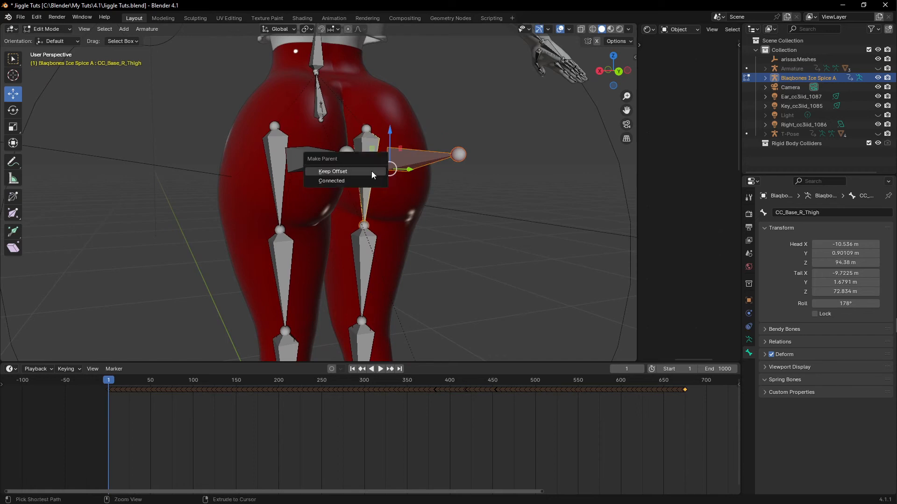
{"action": "left_click", "coordinate": [333, 171]}
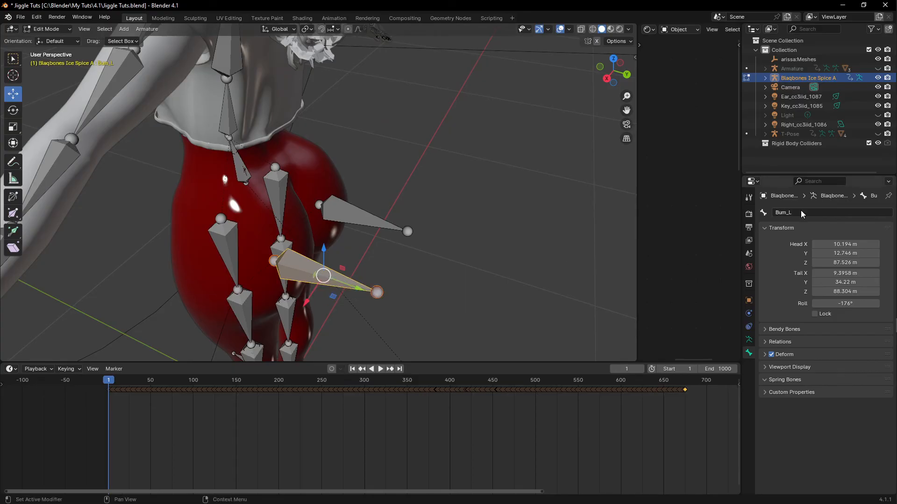
{"action": "mouse_move", "coordinate": [348, 229]}
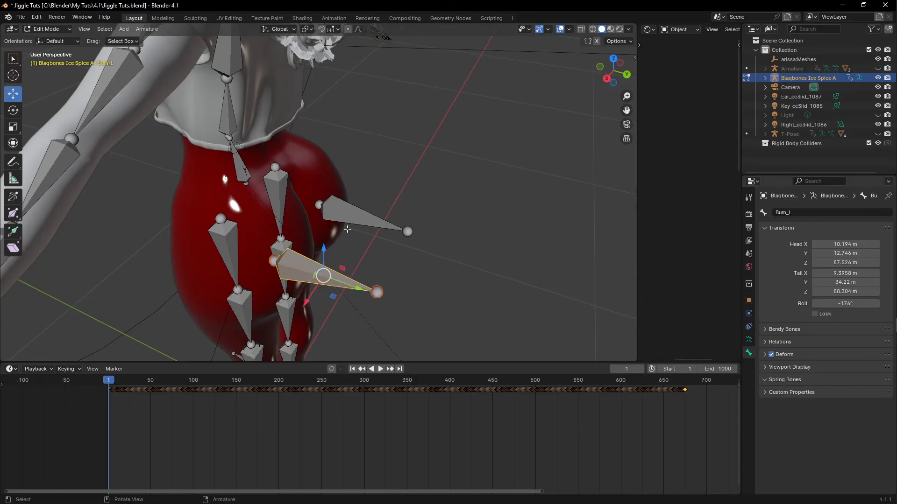
{"action": "mouse_move", "coordinate": [356, 219]}
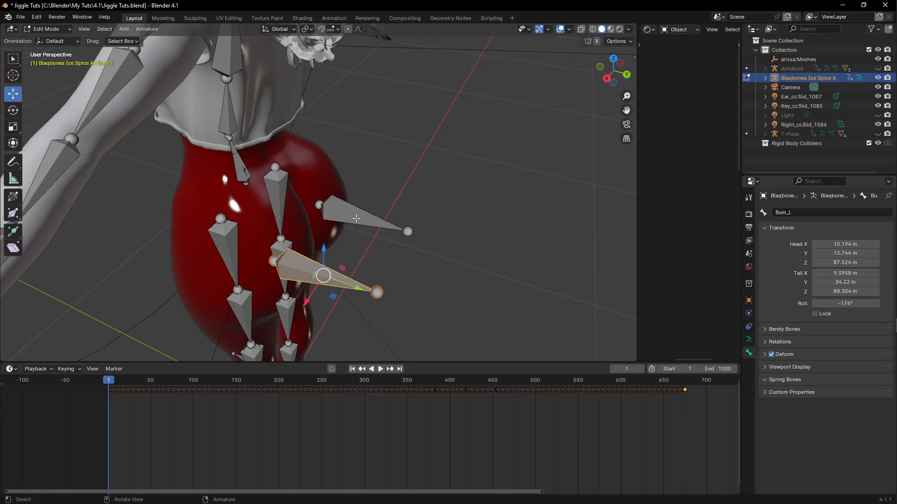
{"action": "left_click", "coordinate": [355, 218]}
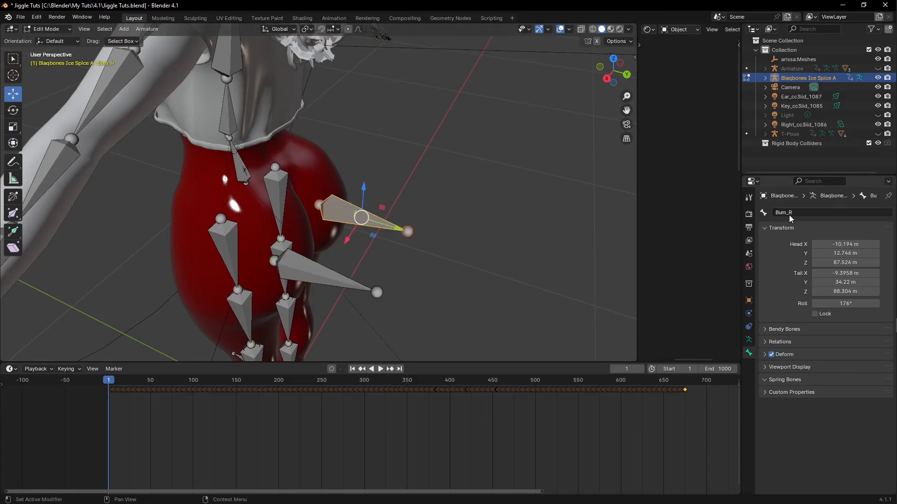
{"action": "mouse_move", "coordinate": [791, 216]}
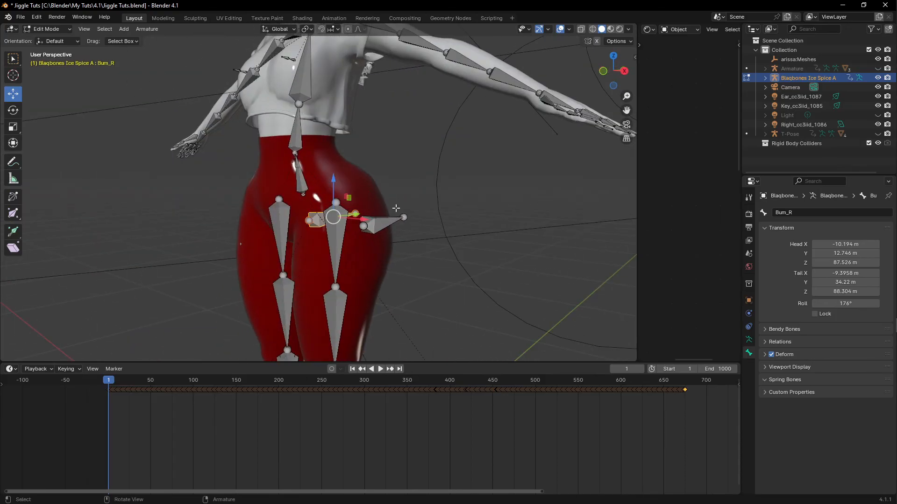
{"action": "mouse_move", "coordinate": [345, 228]}
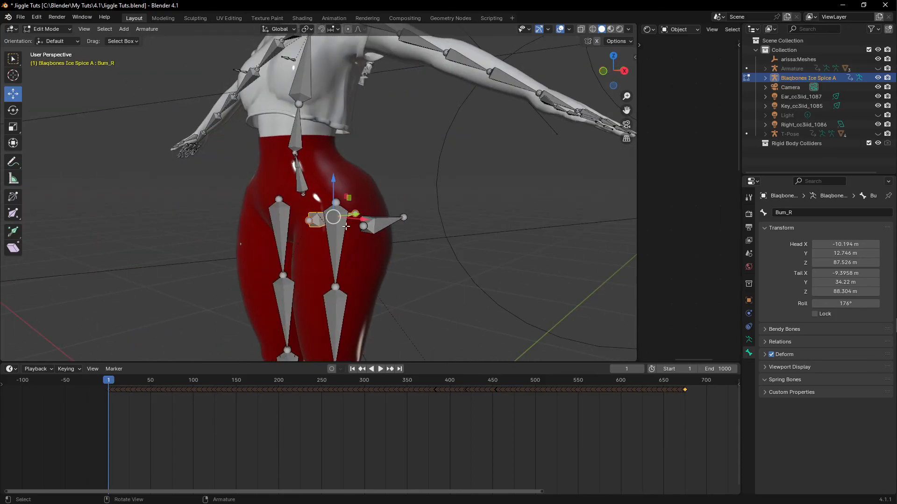